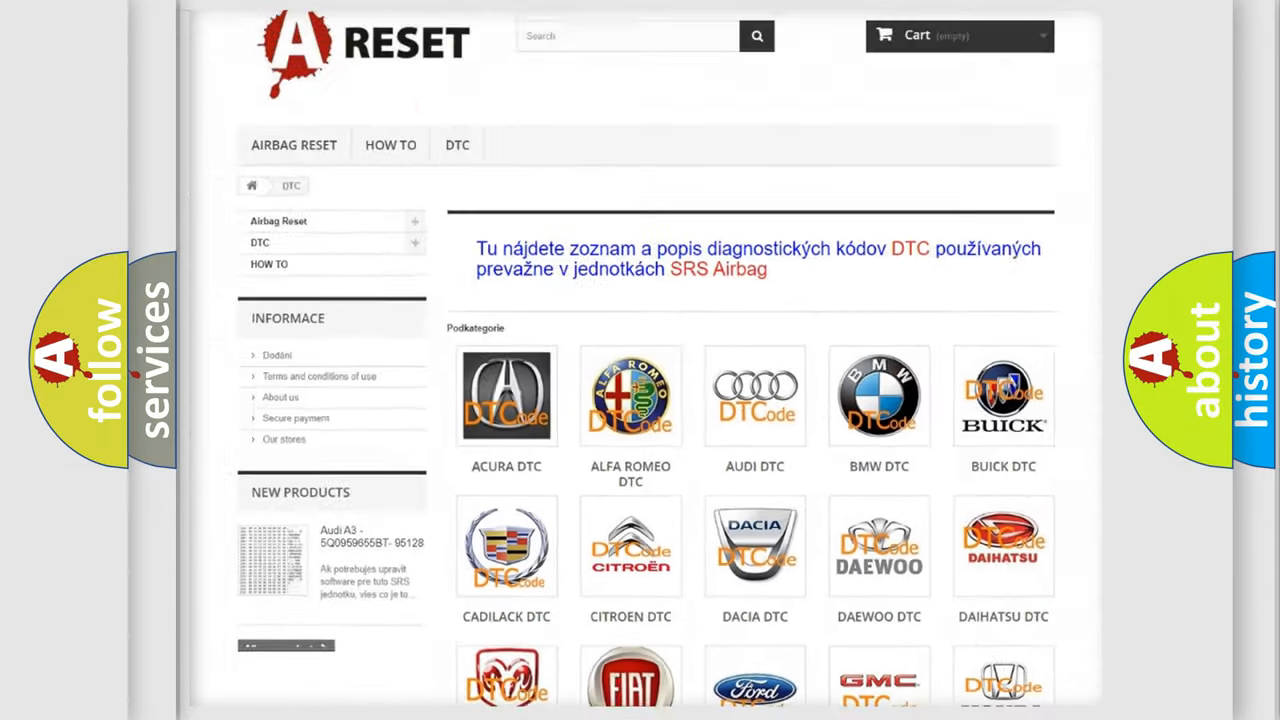
Open the Saturn DTC tile and scroll through its airbag code list, returning to the top.
scroll(down, 3)
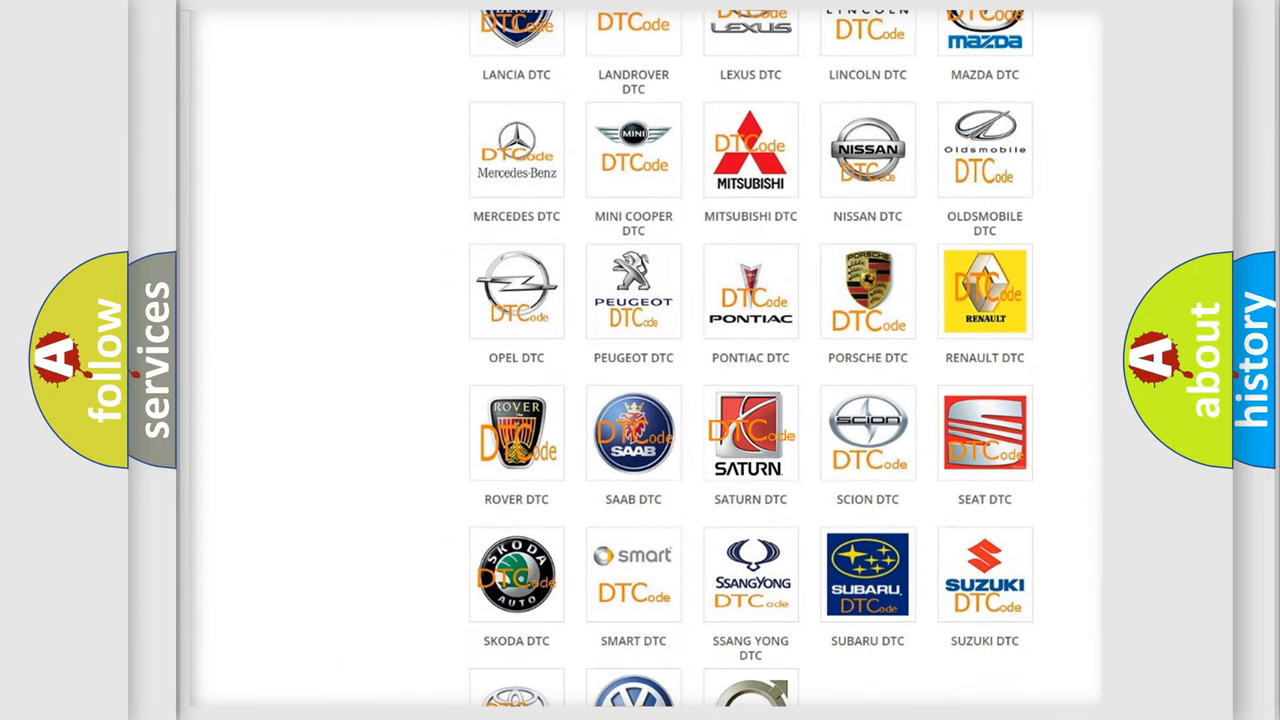
click(750, 433)
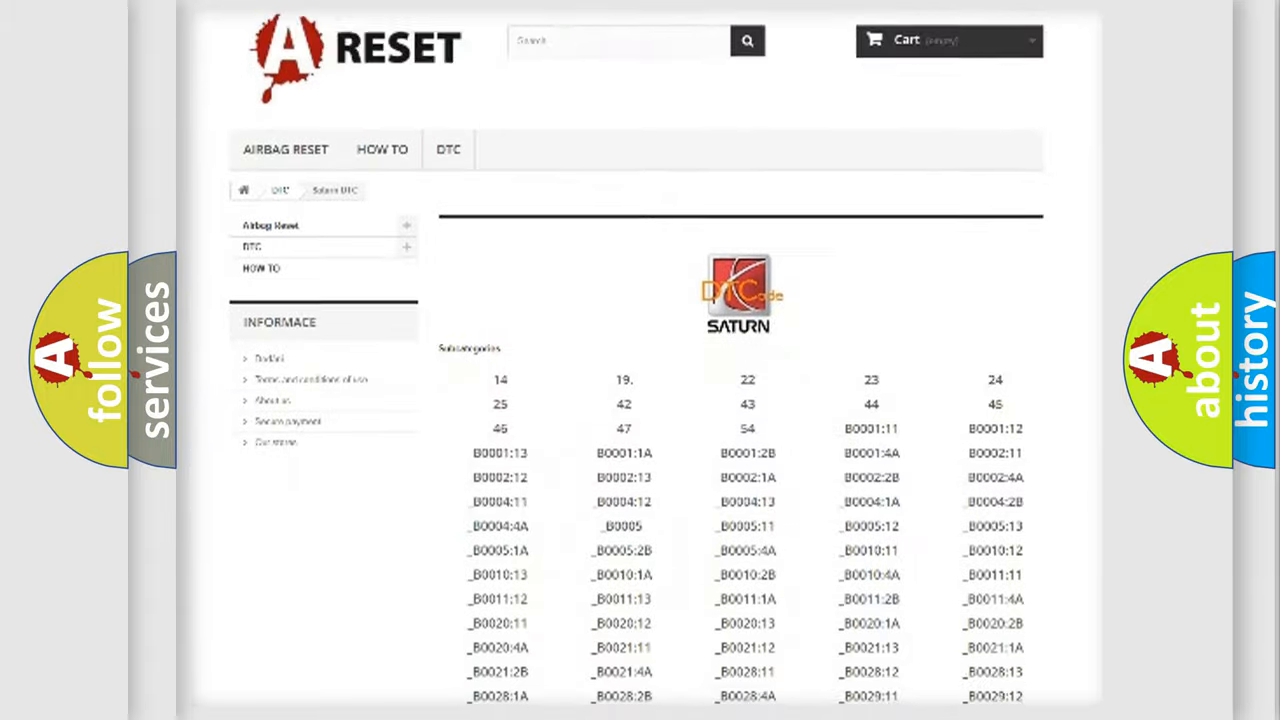
scroll(down, 3)
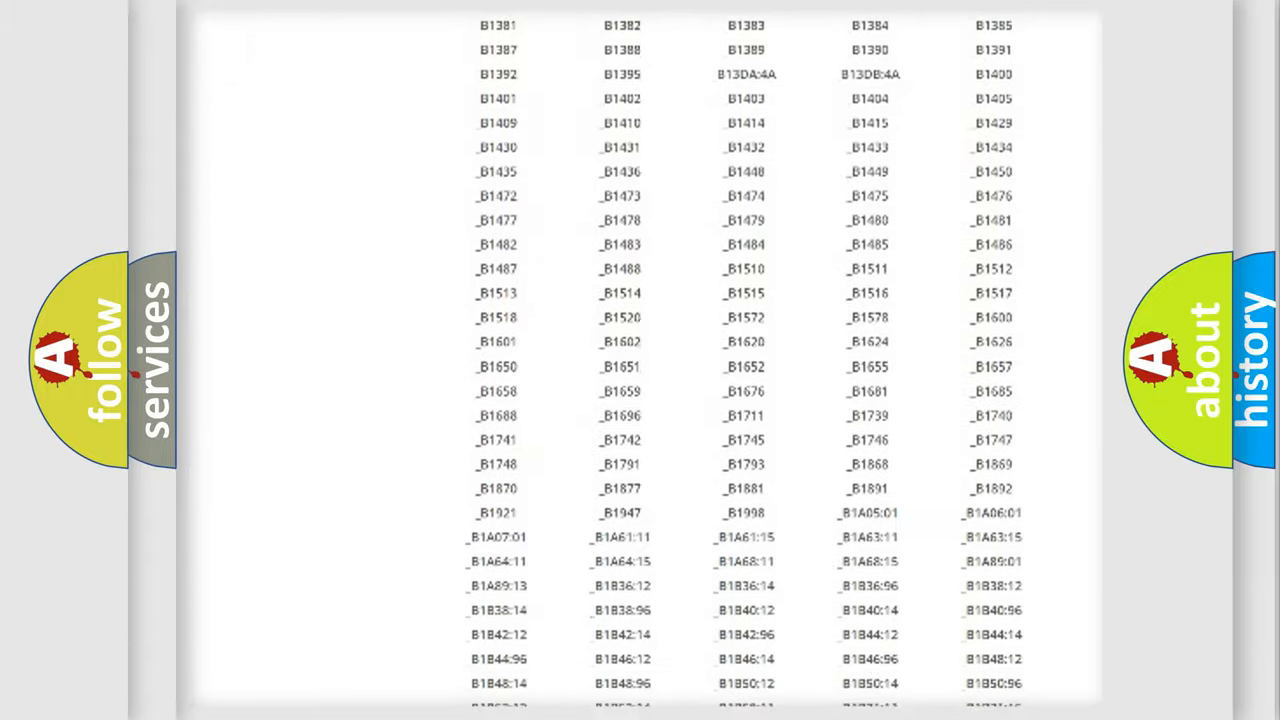
scroll(up, 3)
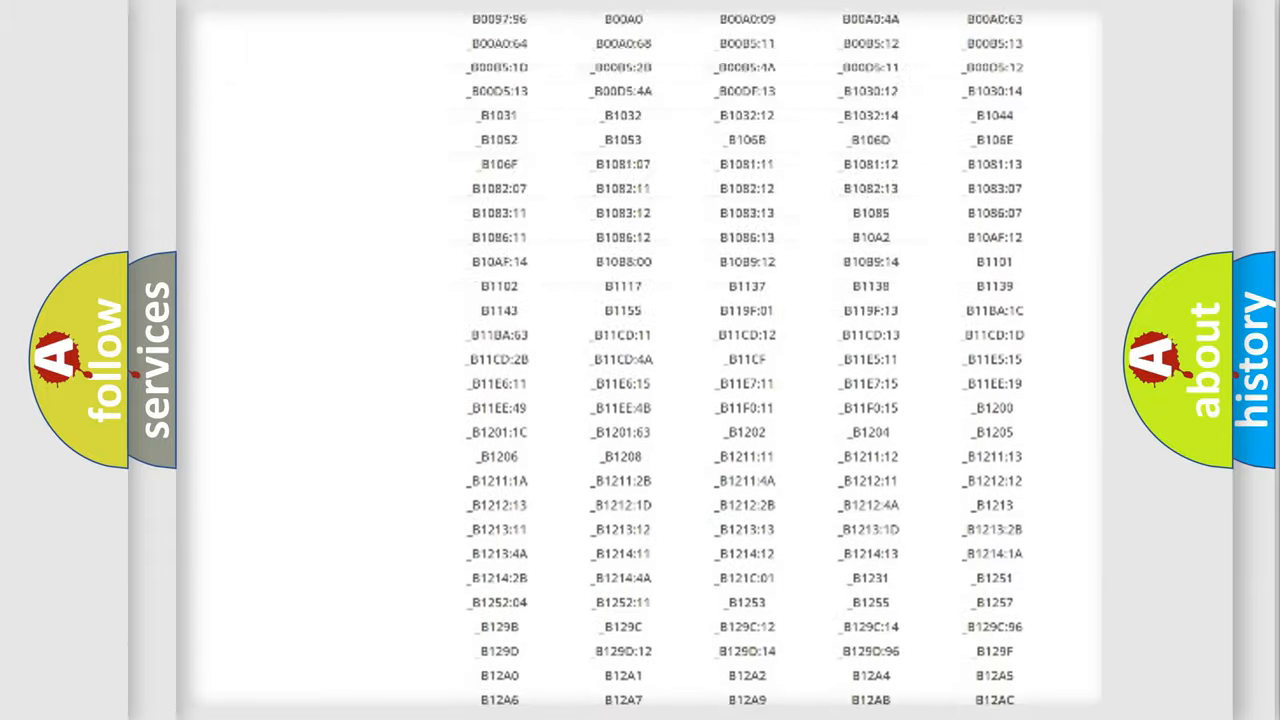
scroll(up, 3)
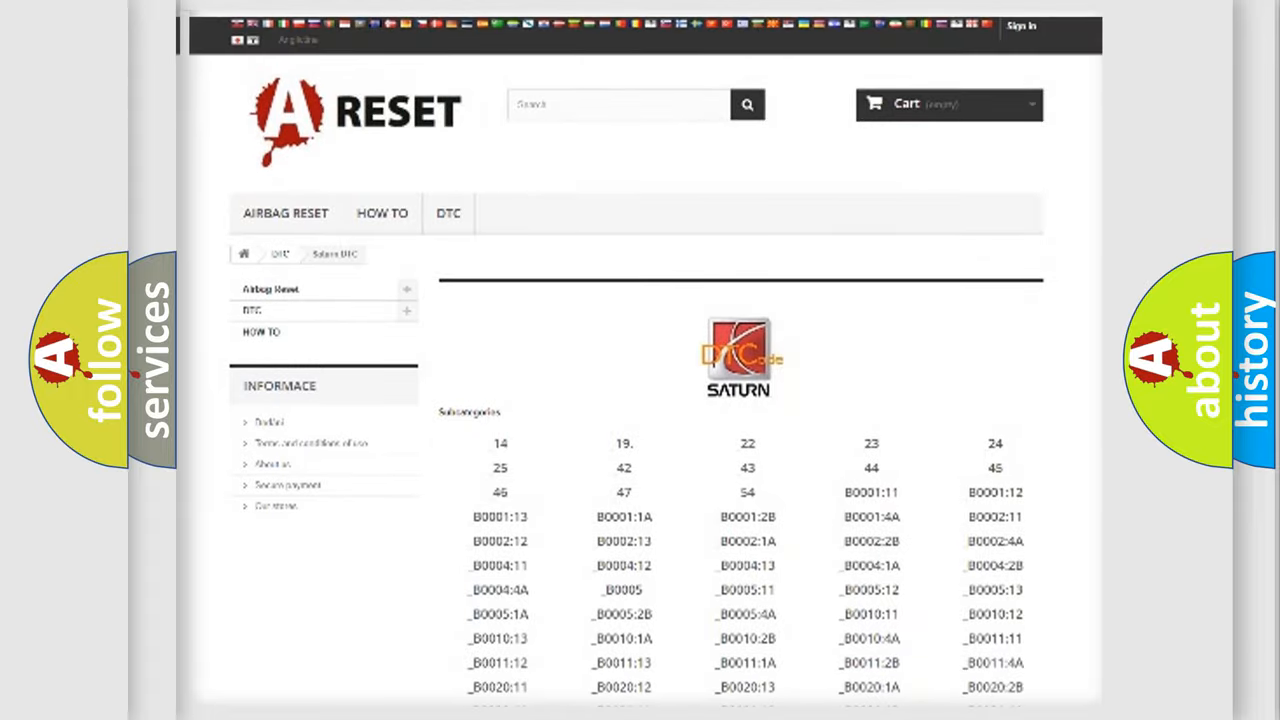